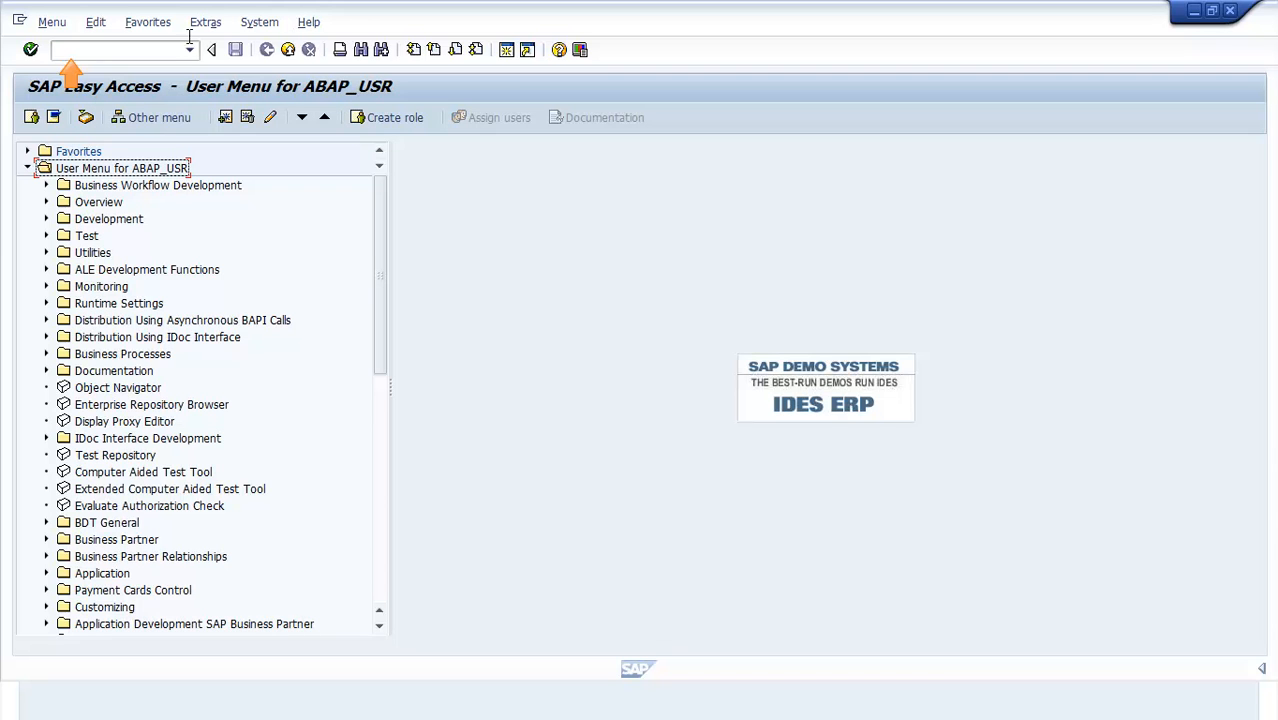
# Step: Run transaction SE11 to reach the ABAP Dictionary initial screen
pyautogui.write('SE11')
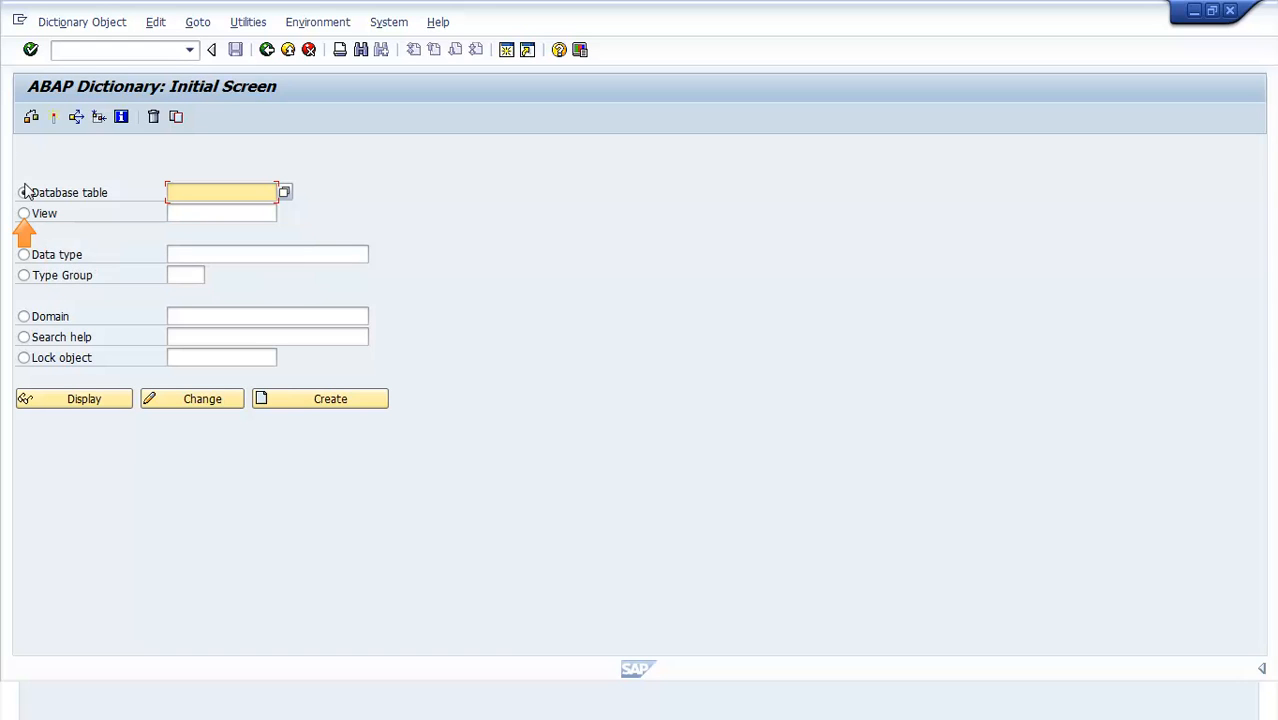
# Step: Choose View as the object type, name it ZDEMO_VIEW and start Create
pyautogui.click(24, 213)
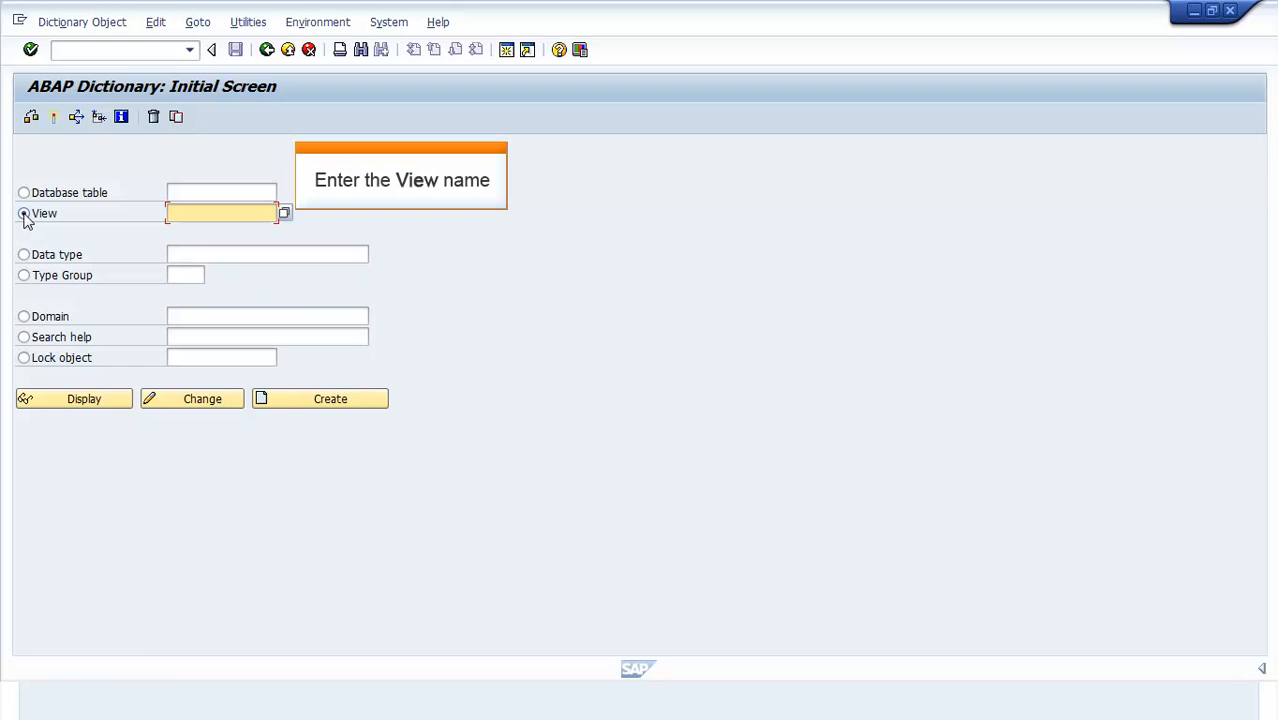
pyautogui.write('ZD')
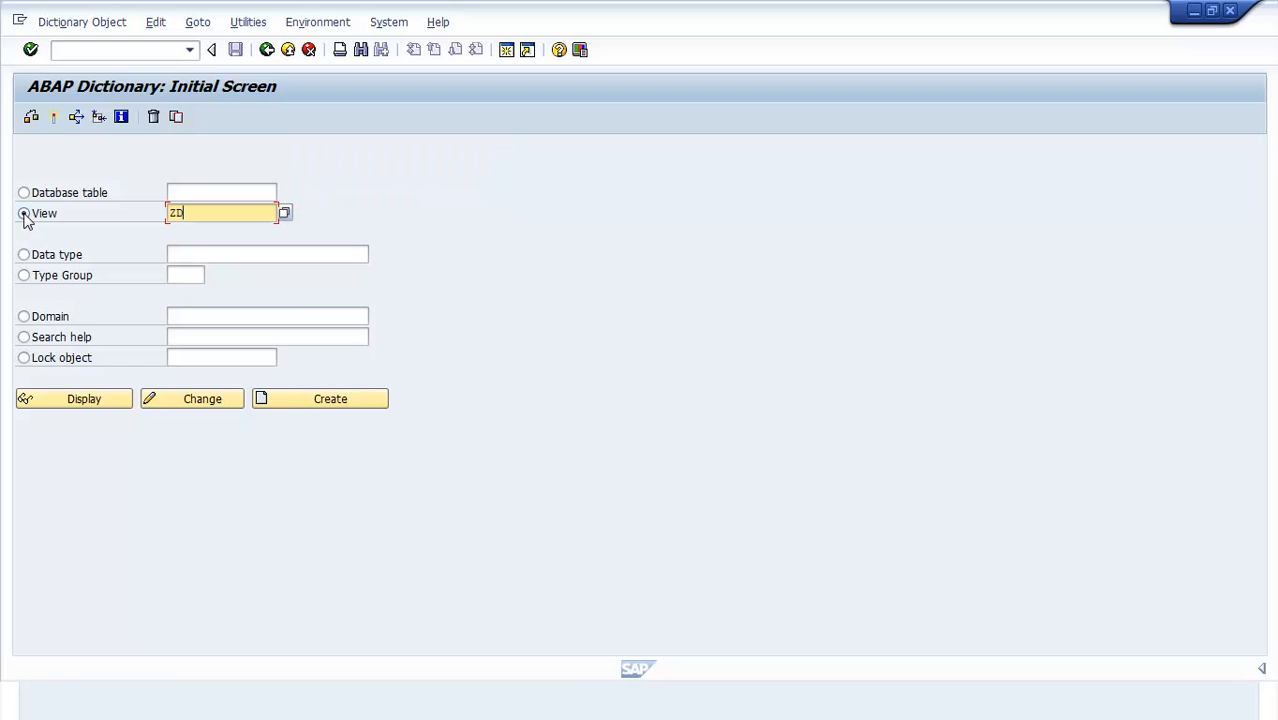
pyautogui.write('EMO_VIEW')
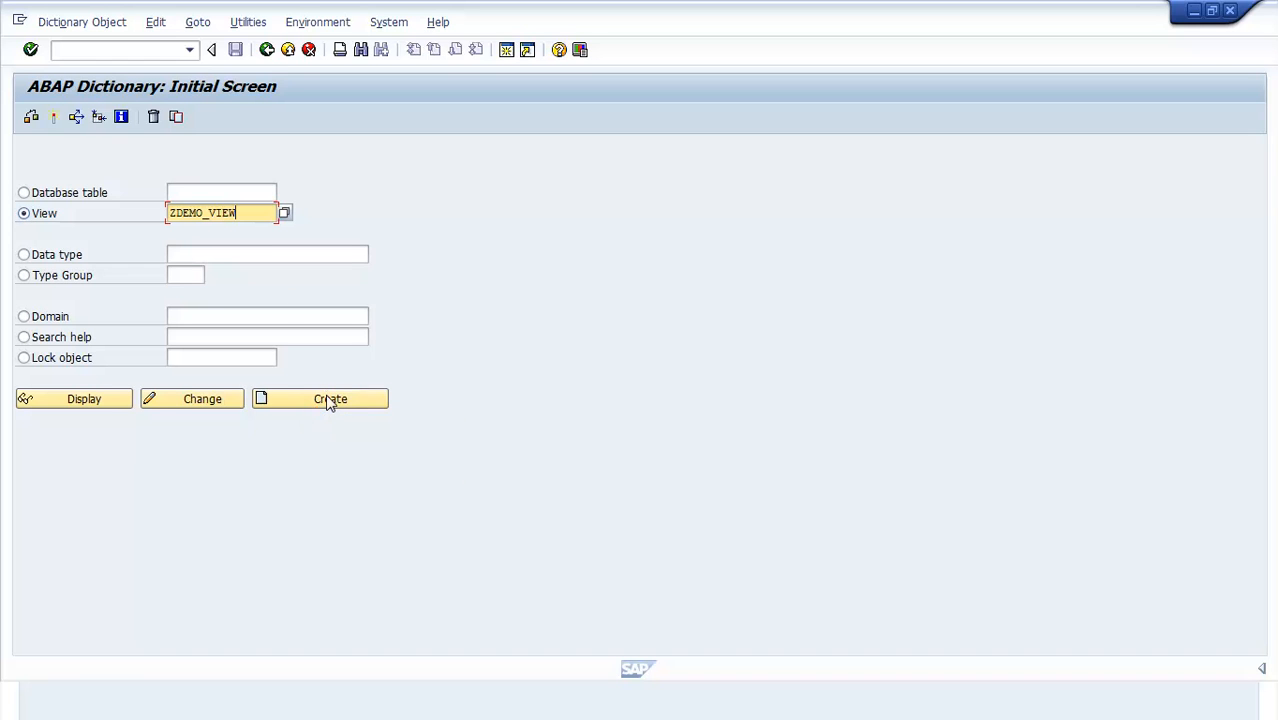
pyautogui.click(330, 398)
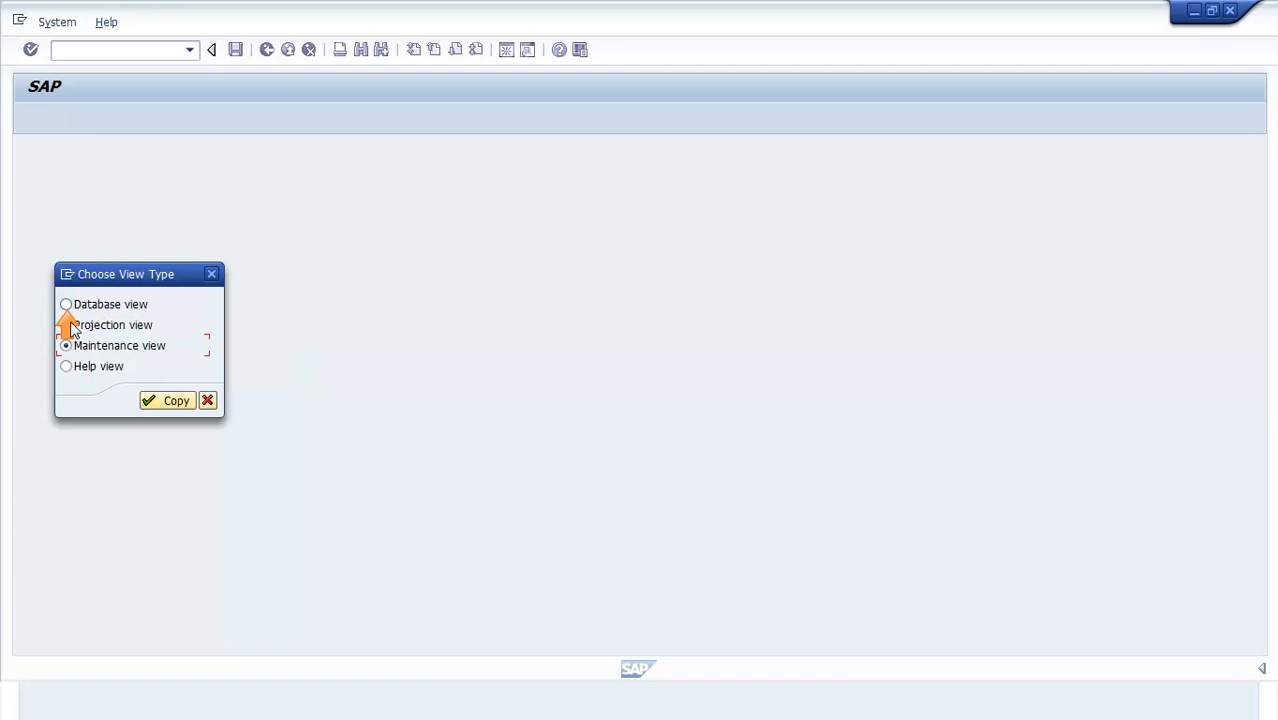
# Step: Pick Database view in Choose View Type and confirm with Copy
pyautogui.click(66, 304)
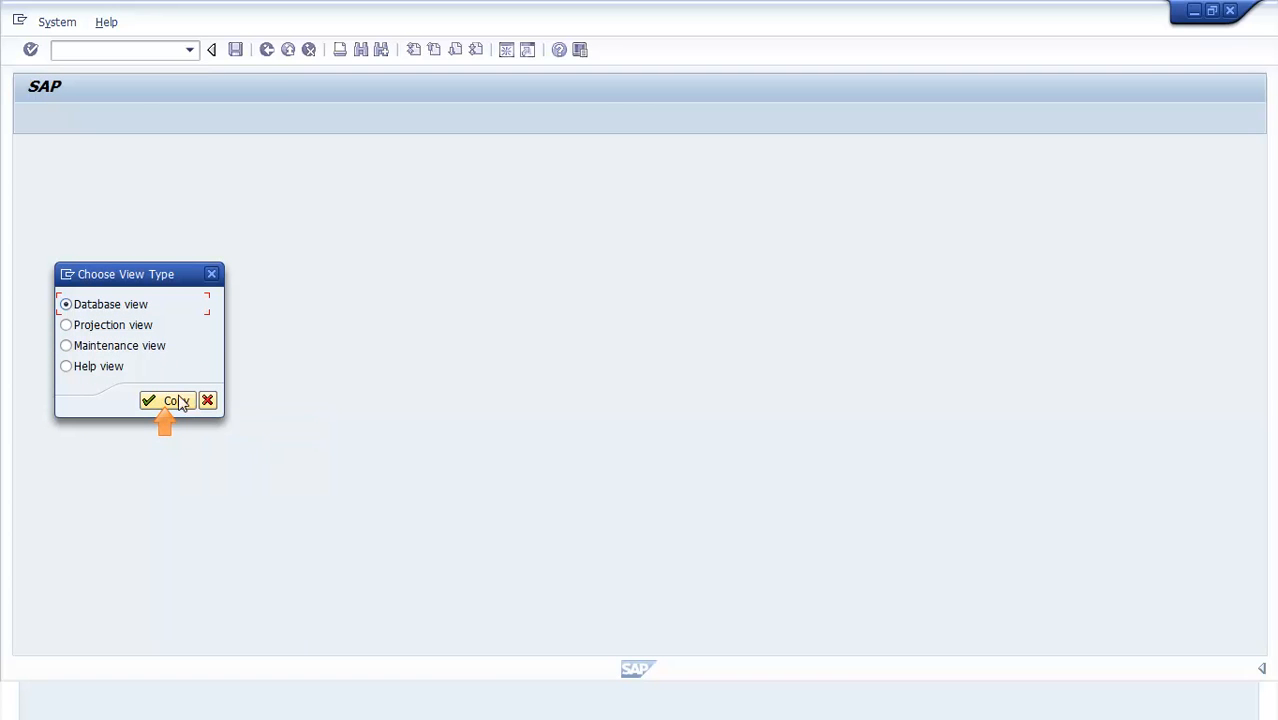
pyautogui.click(164, 400)
pyautogui.write('View on')
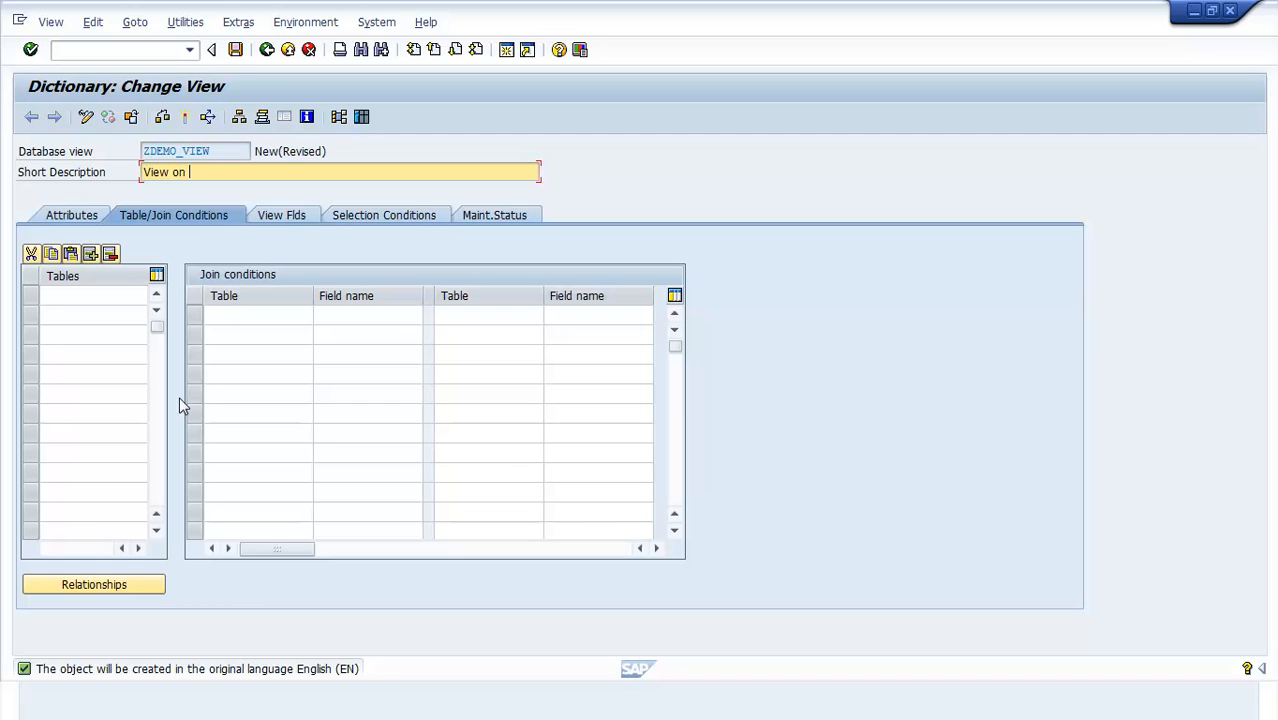
# Step: Give the view short description EKKO-EKPO and list tables EKKO and EKPO
pyautogui.write('EKKO-EKPO')
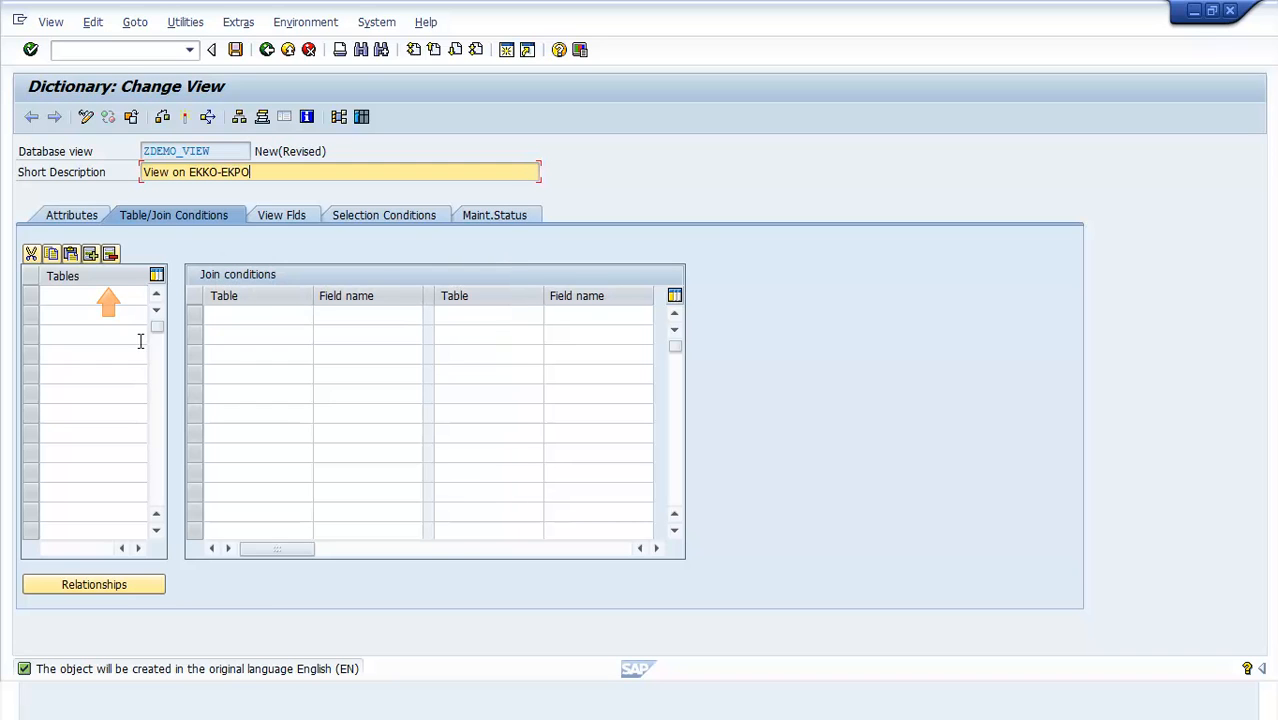
pyautogui.click(90, 294)
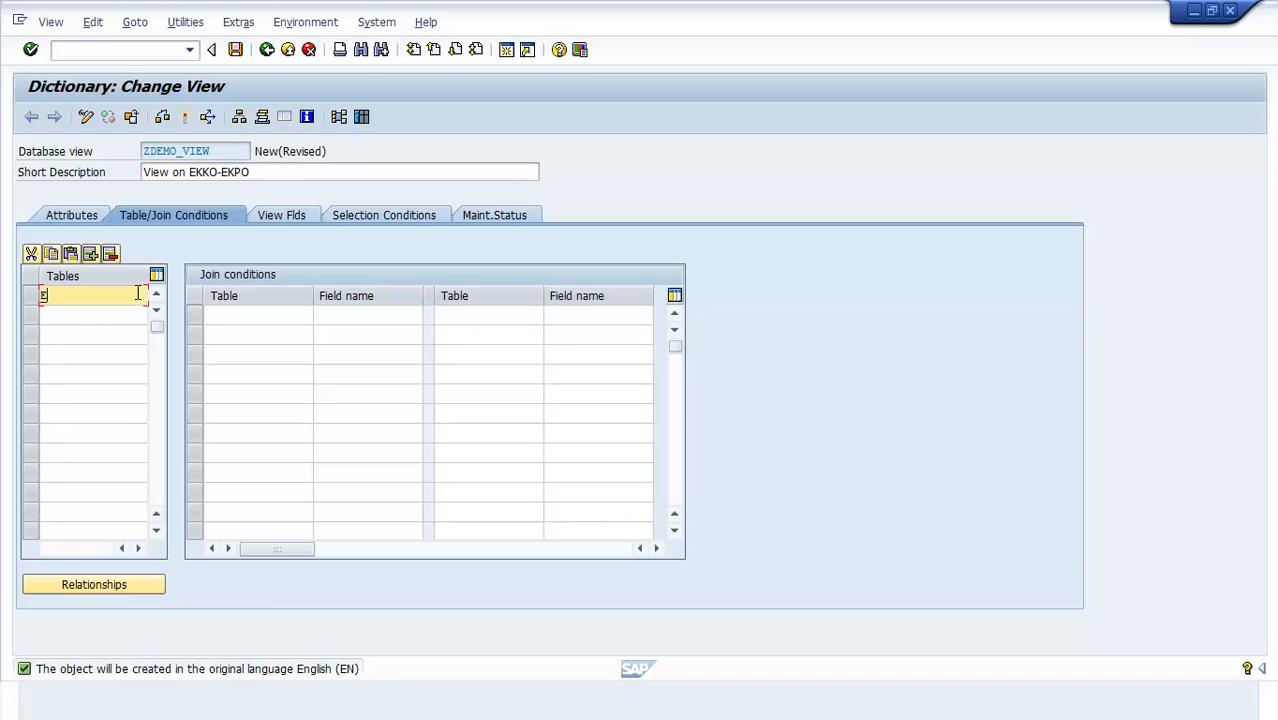
pyautogui.write('EKKO')
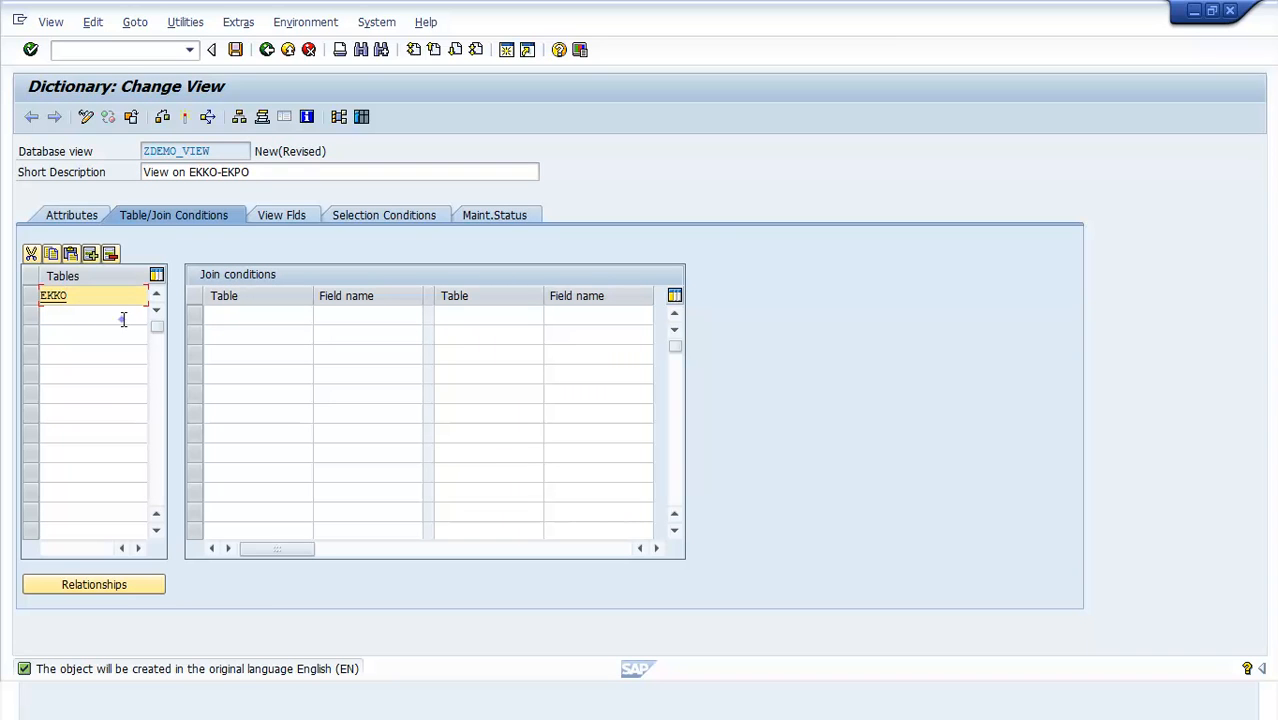
pyautogui.write('EKPO')
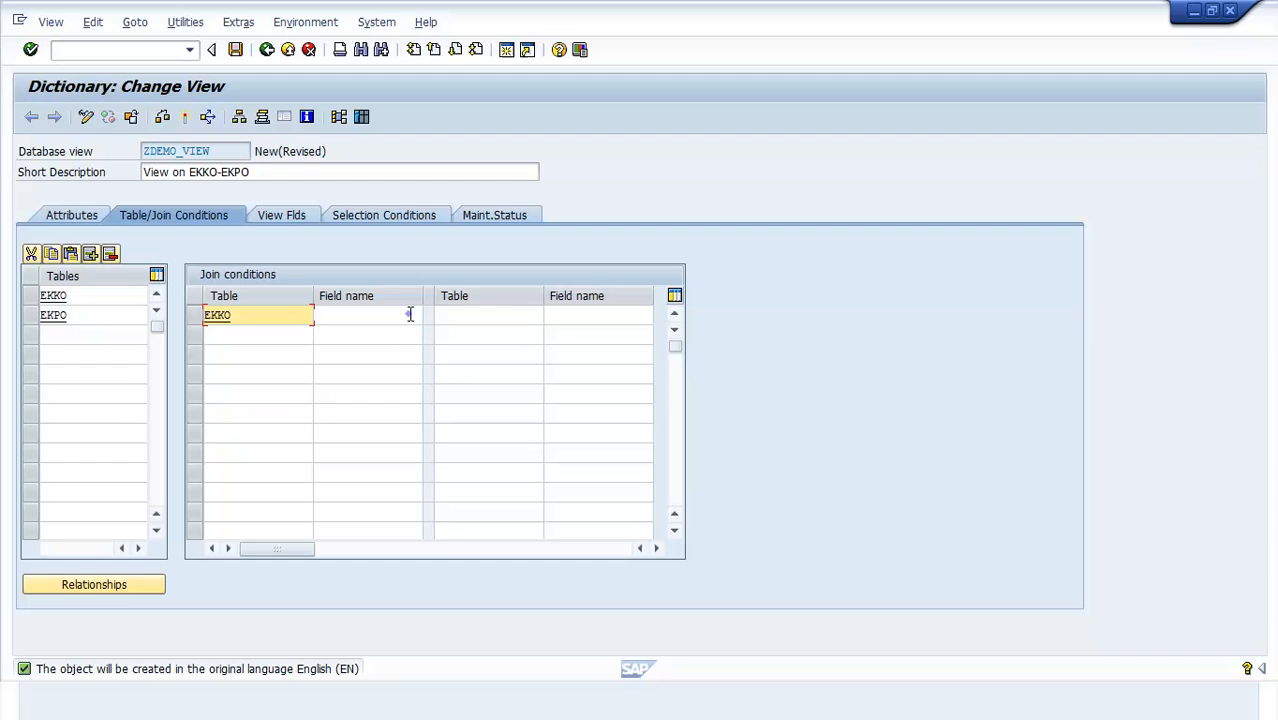
# Step: Enter join conditions EKKO-MANDT = EKPO-MANDT and EKKO-EBELN = EKPO-EBELN
pyautogui.write('MANDT')
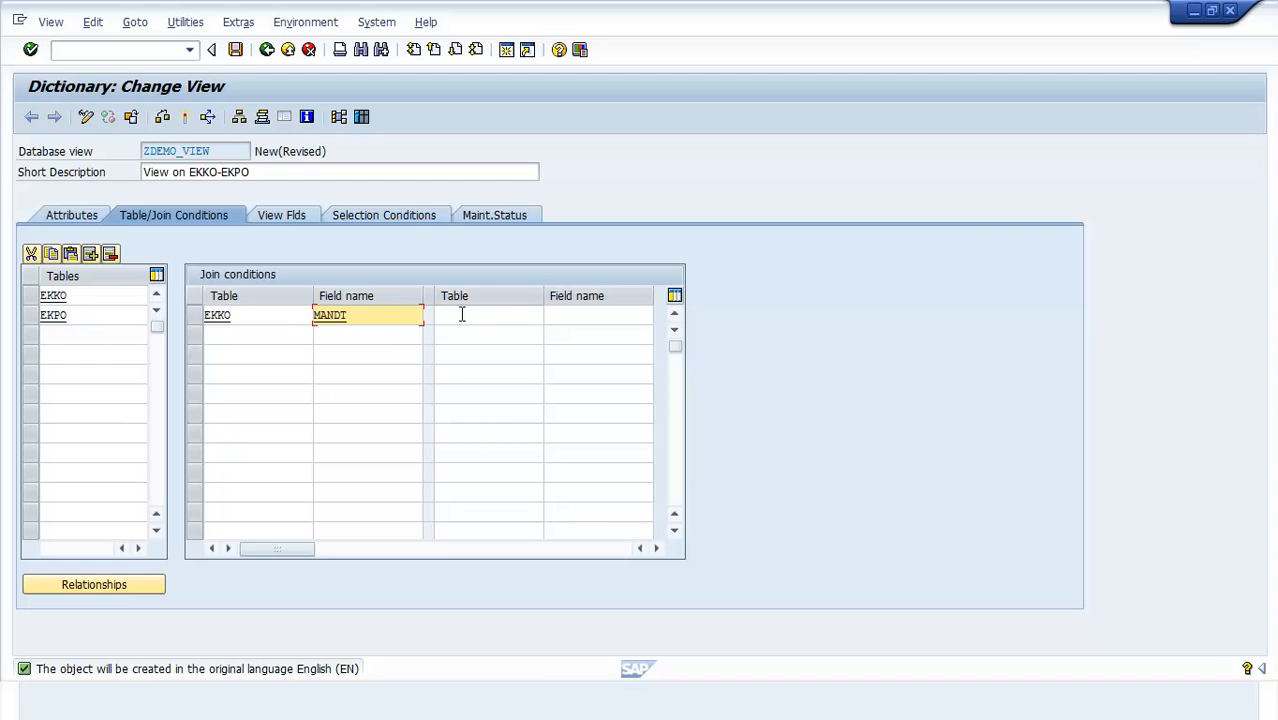
pyautogui.write('EKPO')
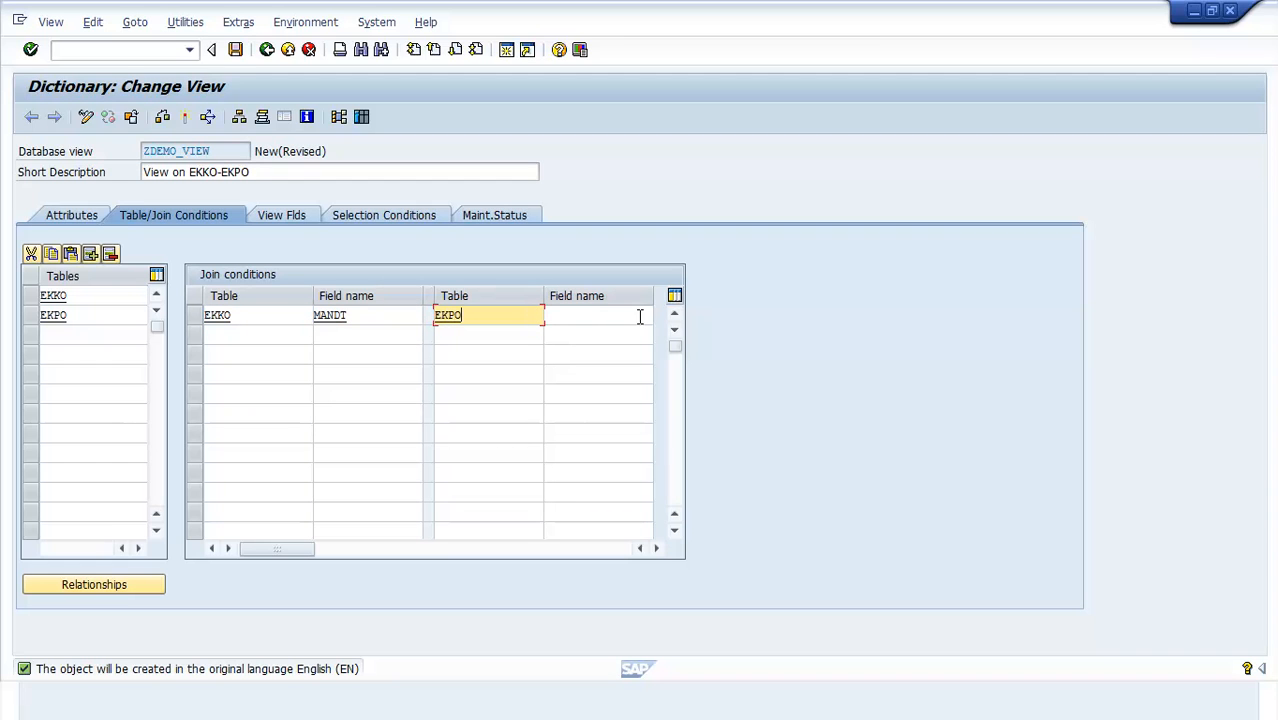
pyautogui.write('MANDT')
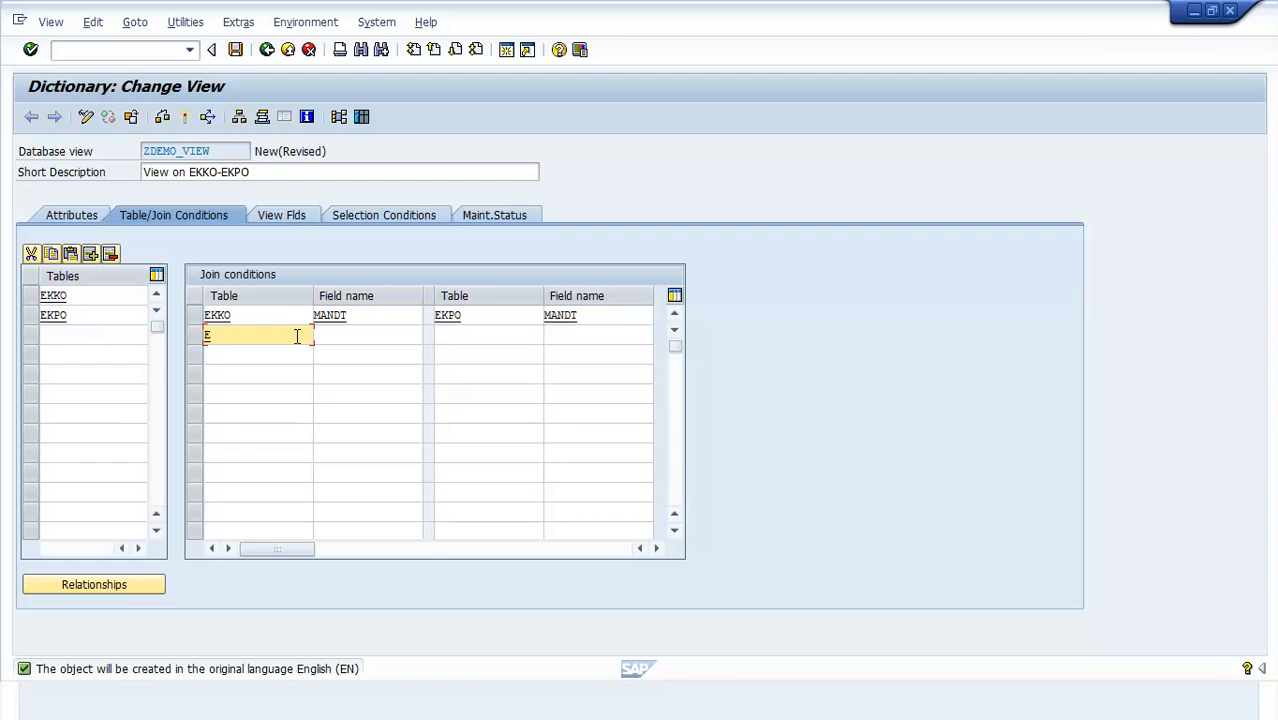
pyautogui.write('EKKO')
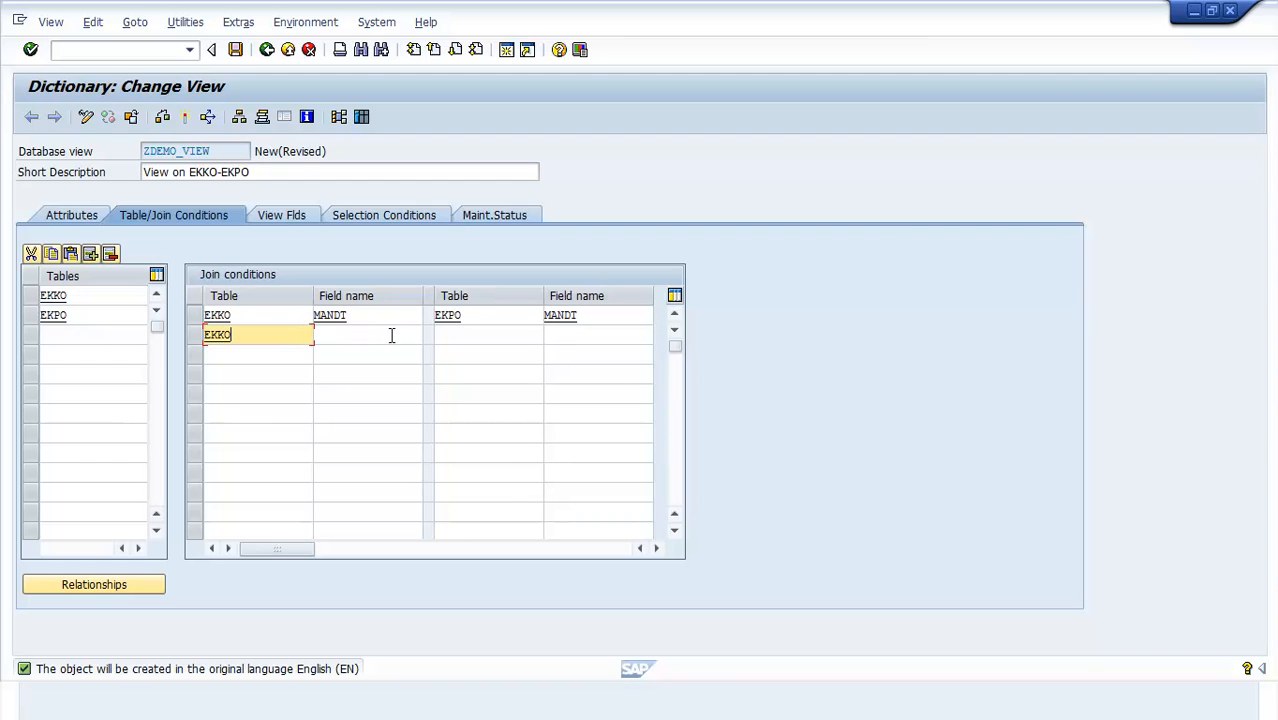
pyautogui.write('EBELN')
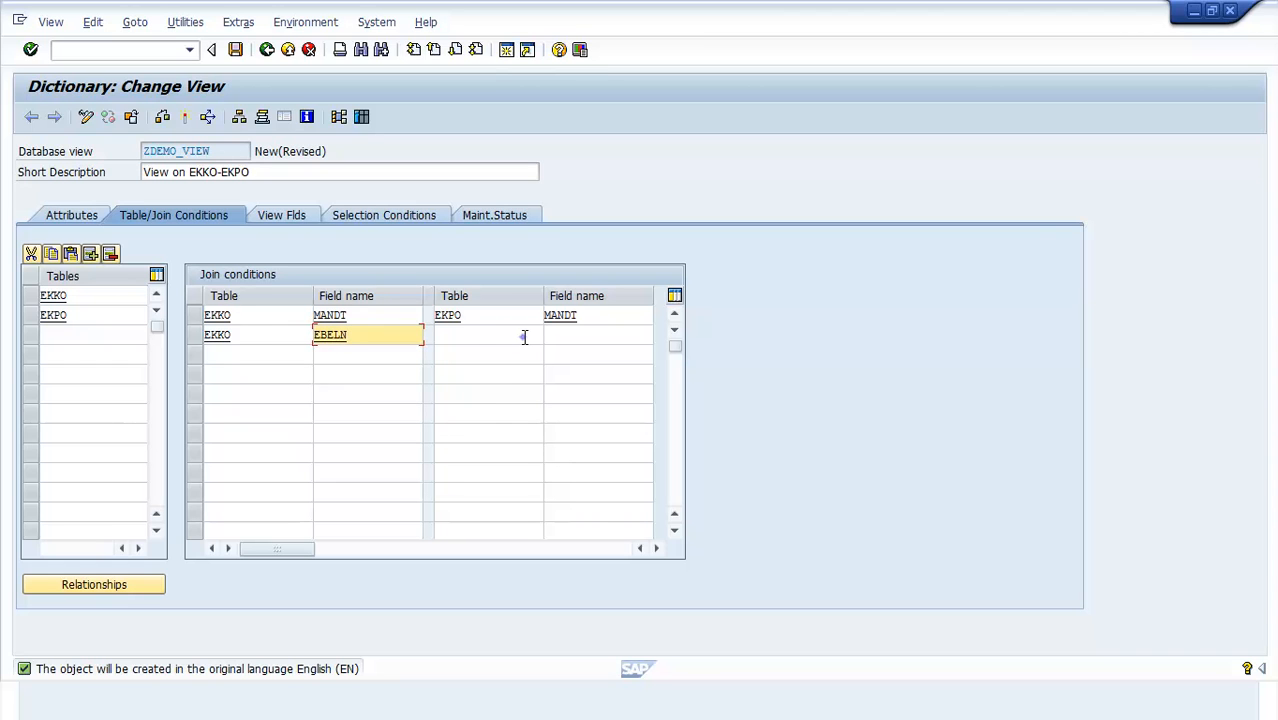
pyautogui.write('EKPO')
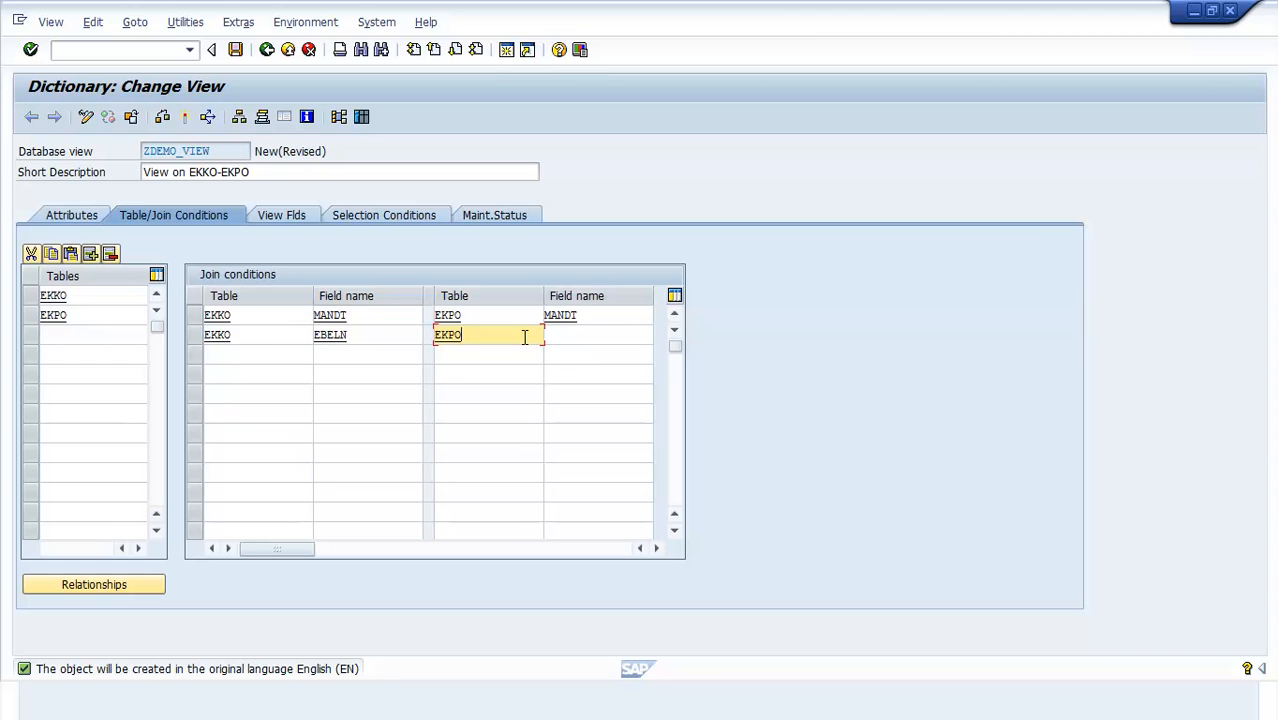
pyautogui.write('EBELN')
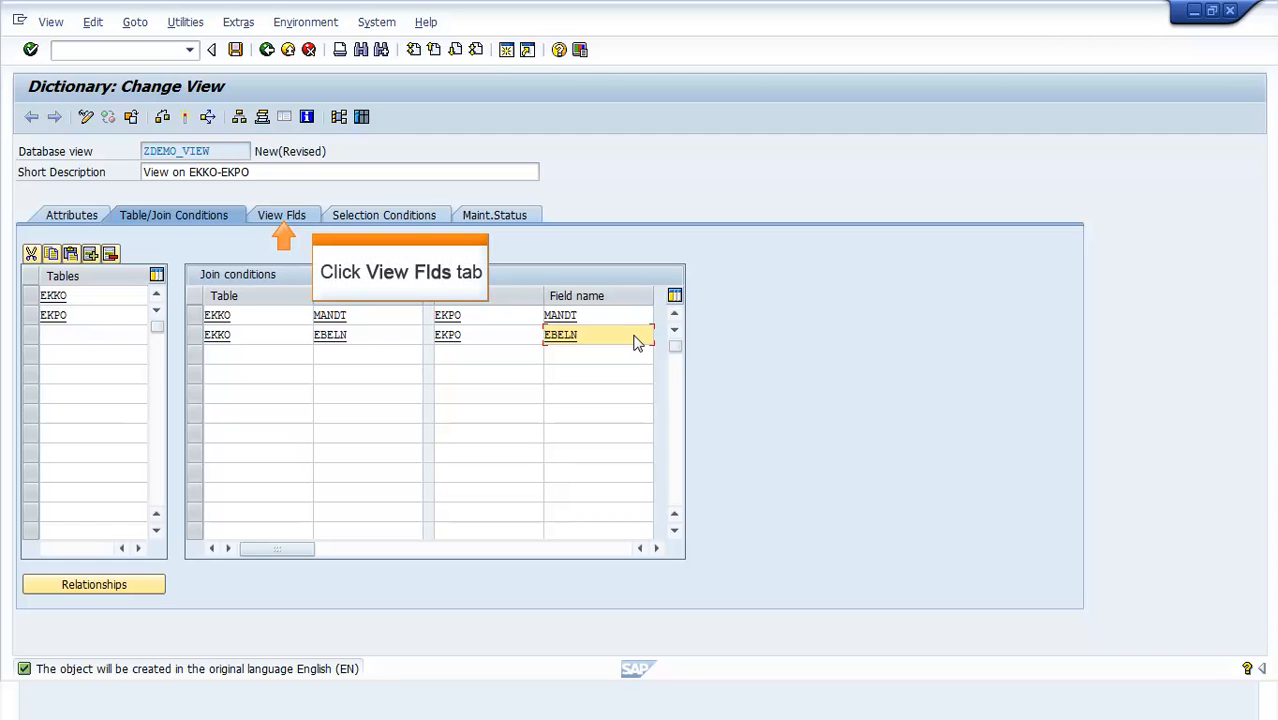
pyautogui.click(281, 215)
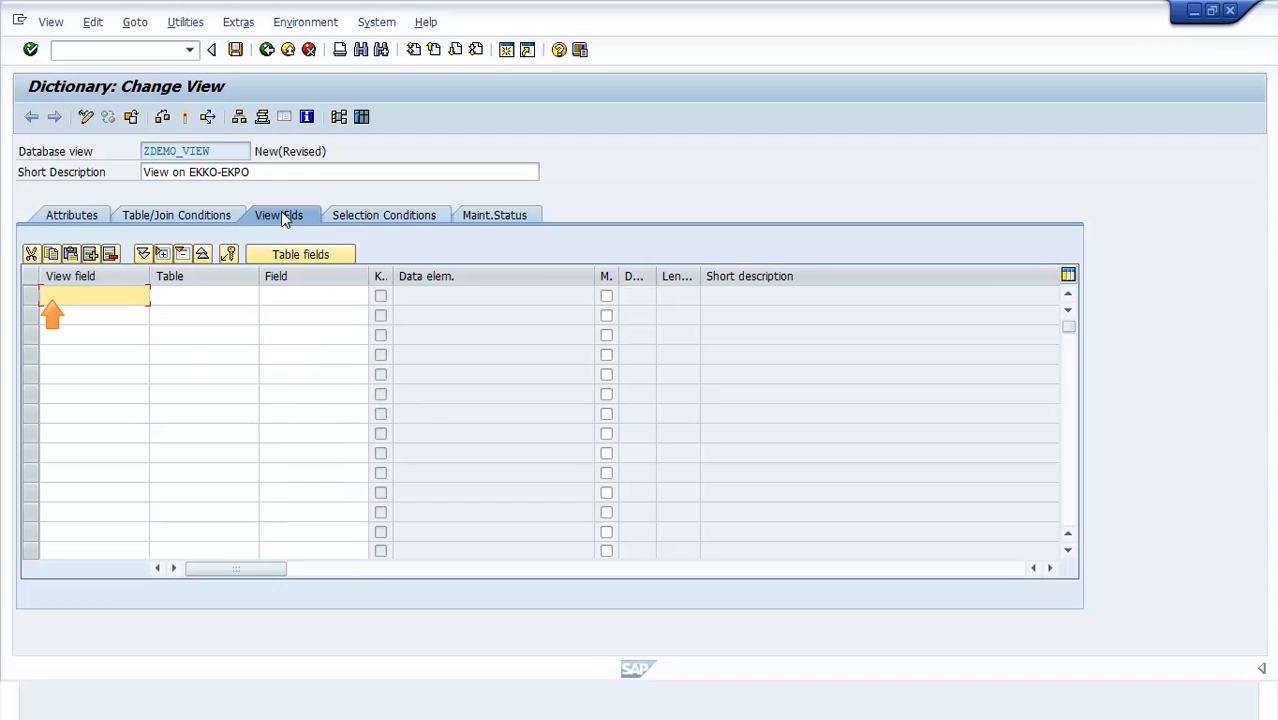
# Step: Add view fields MANDT and EBELN from EKKO, loading their data elements
pyautogui.write('MANDT')
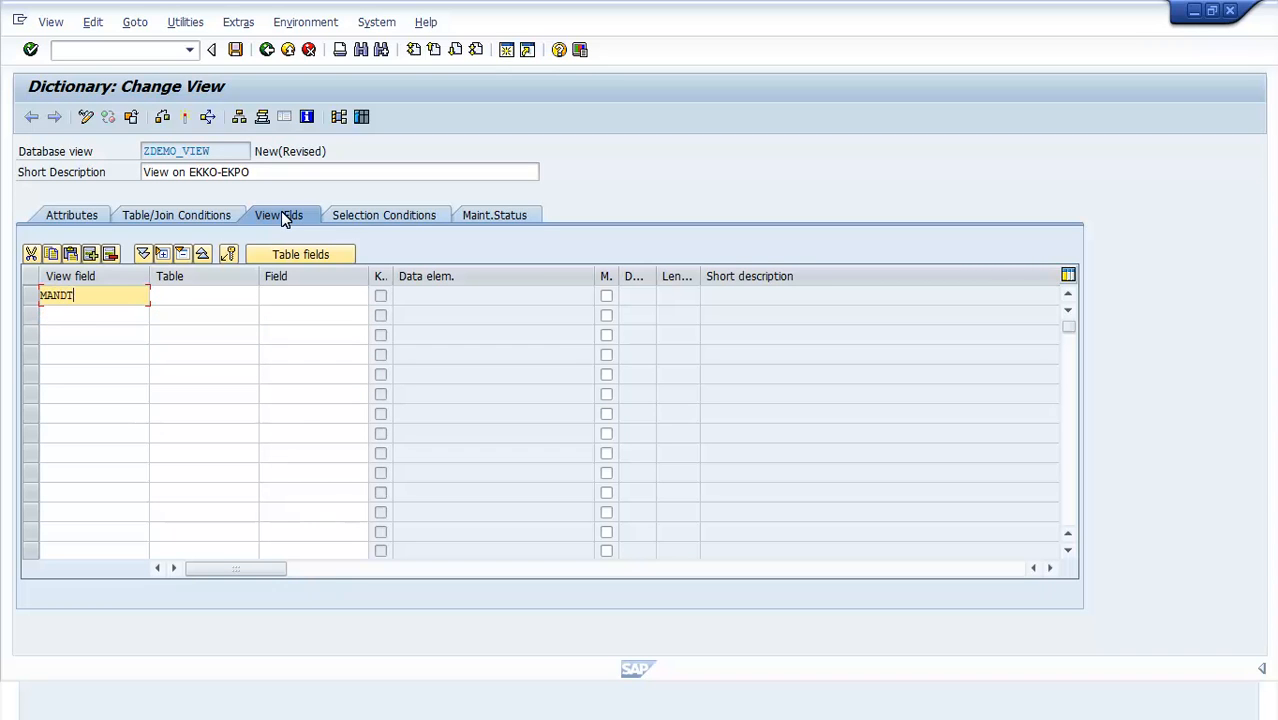
pyautogui.write('EKKO')
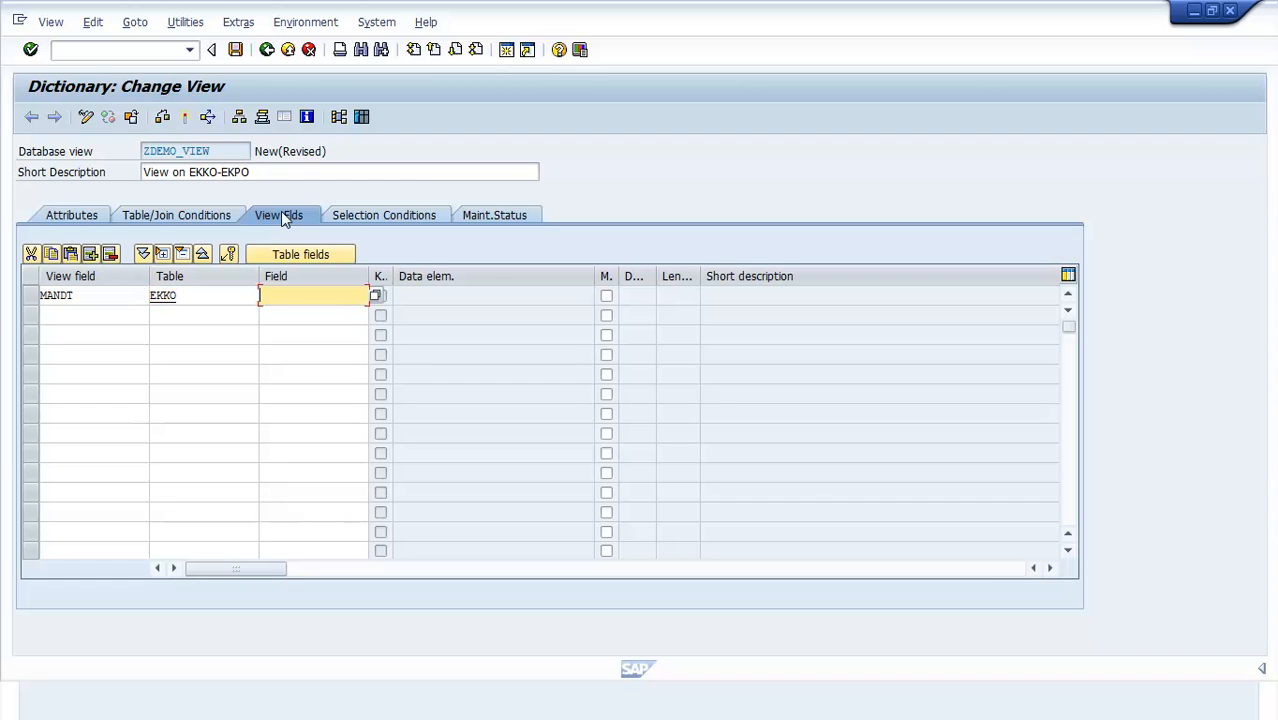
pyautogui.write('MANDT')
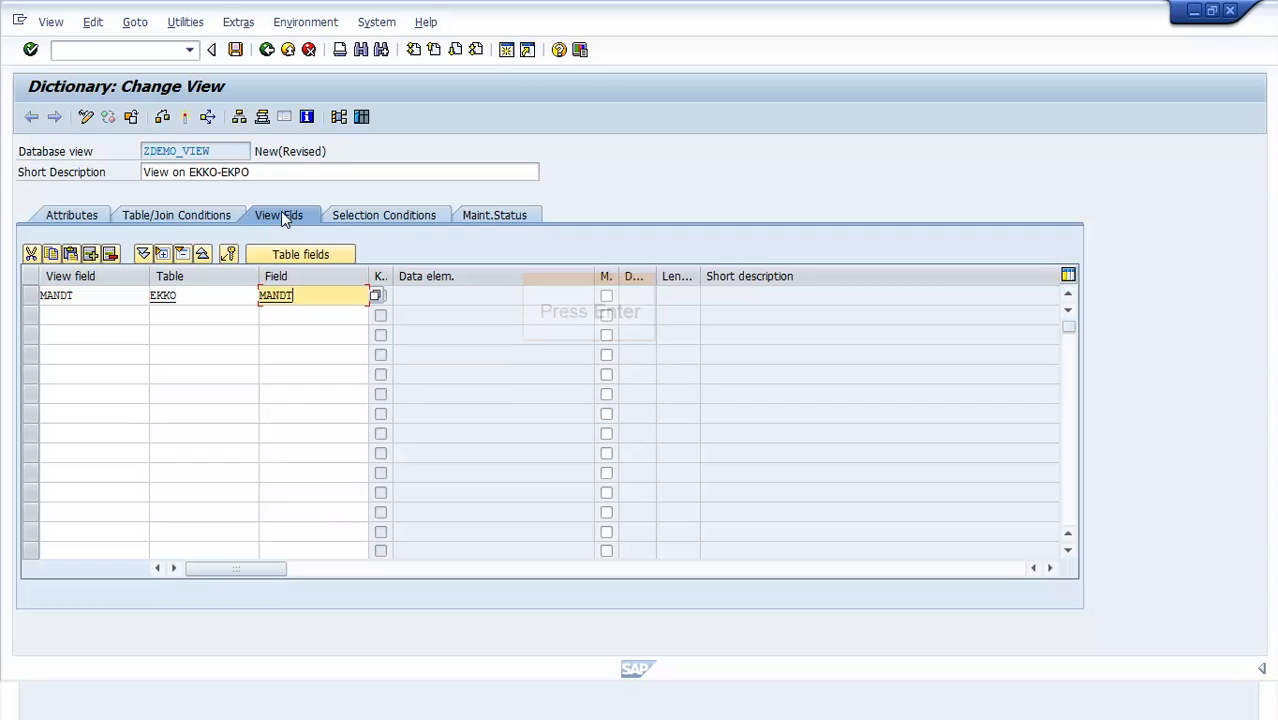
pyautogui.press('Return')
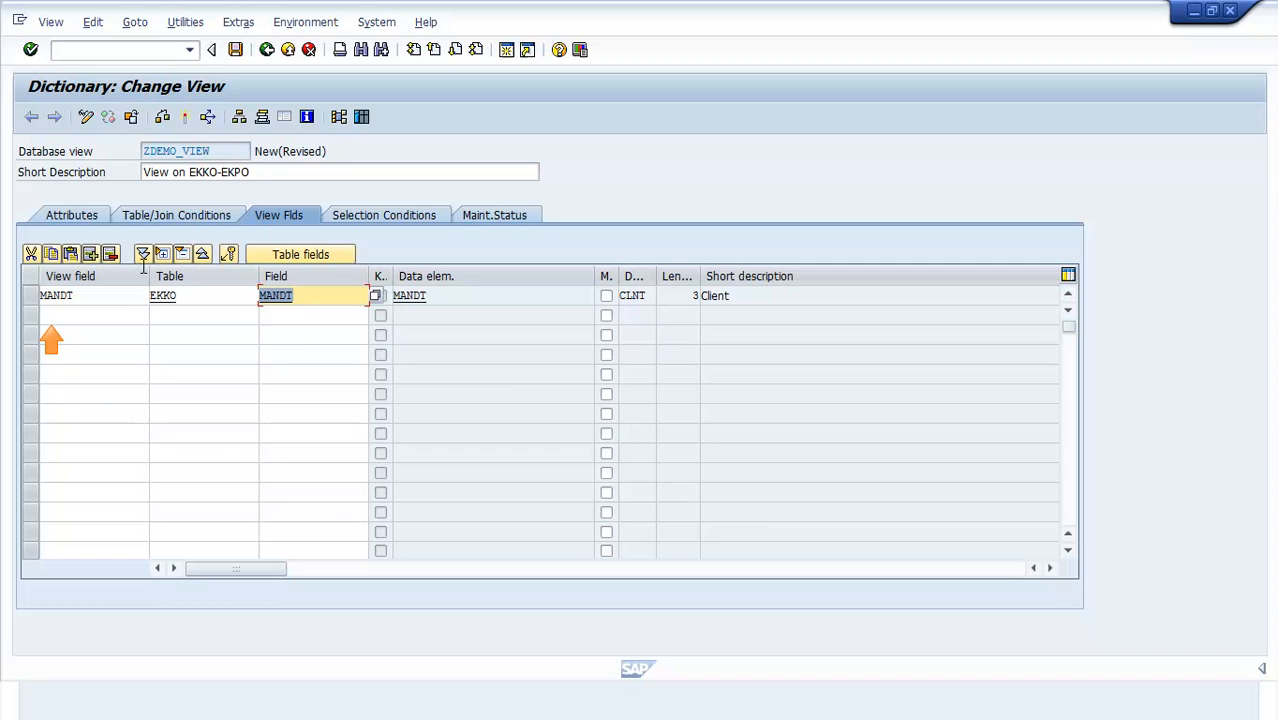
pyautogui.write('EBELN')
pyautogui.click(203, 314)
pyautogui.write('EKKO')
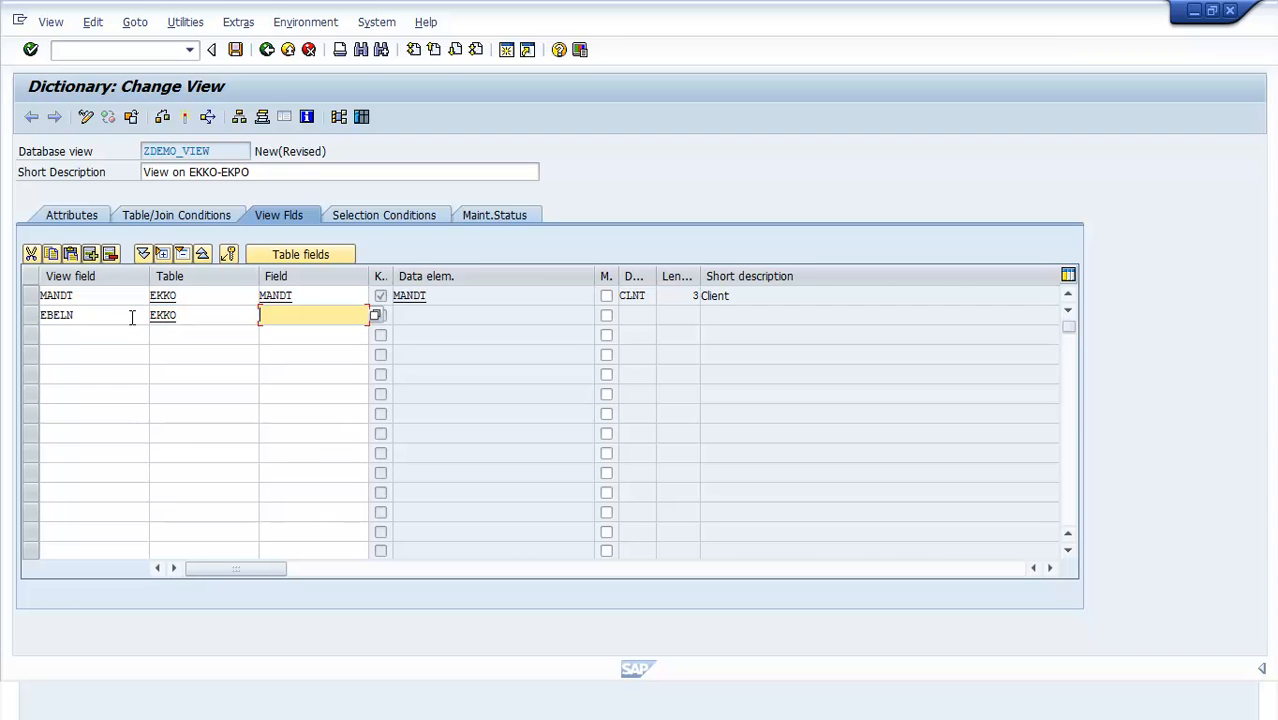
pyautogui.write('EBELN')
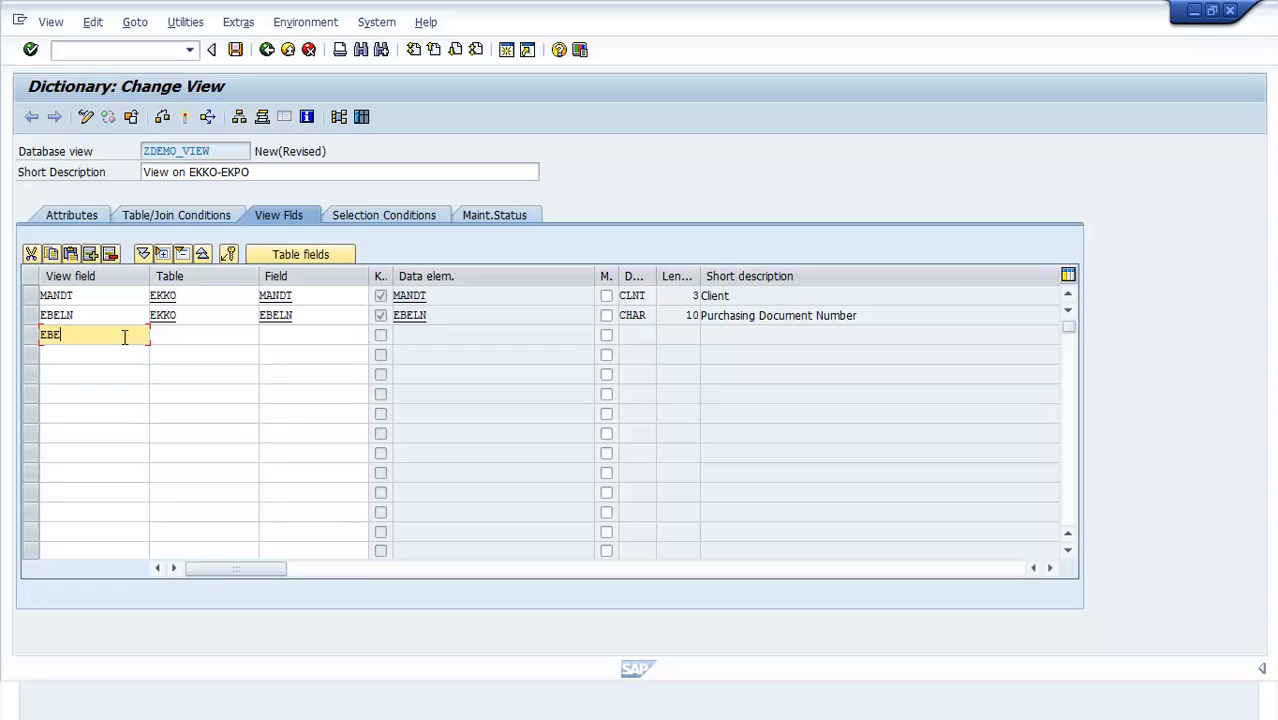
# Step: Add view fields EBELP from EKPO and LIFNR from EKKO as rows three and four
pyautogui.write('EBELP')
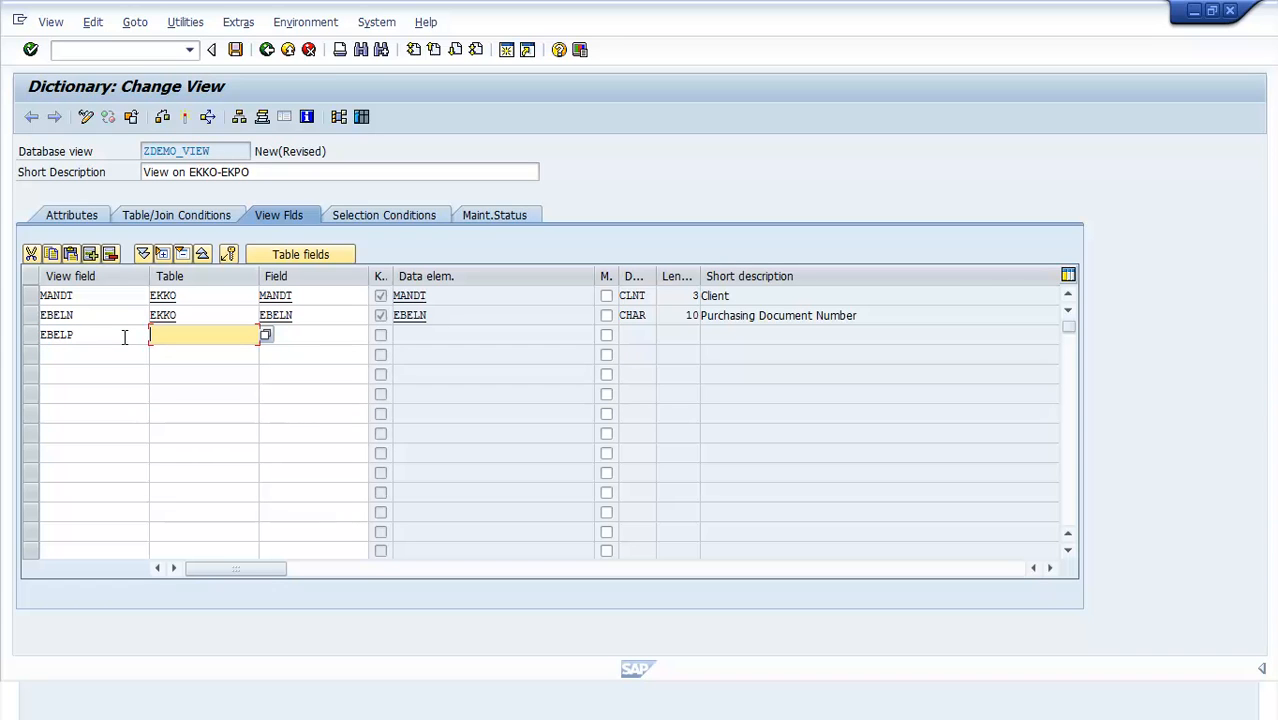
pyautogui.write('EKPO')
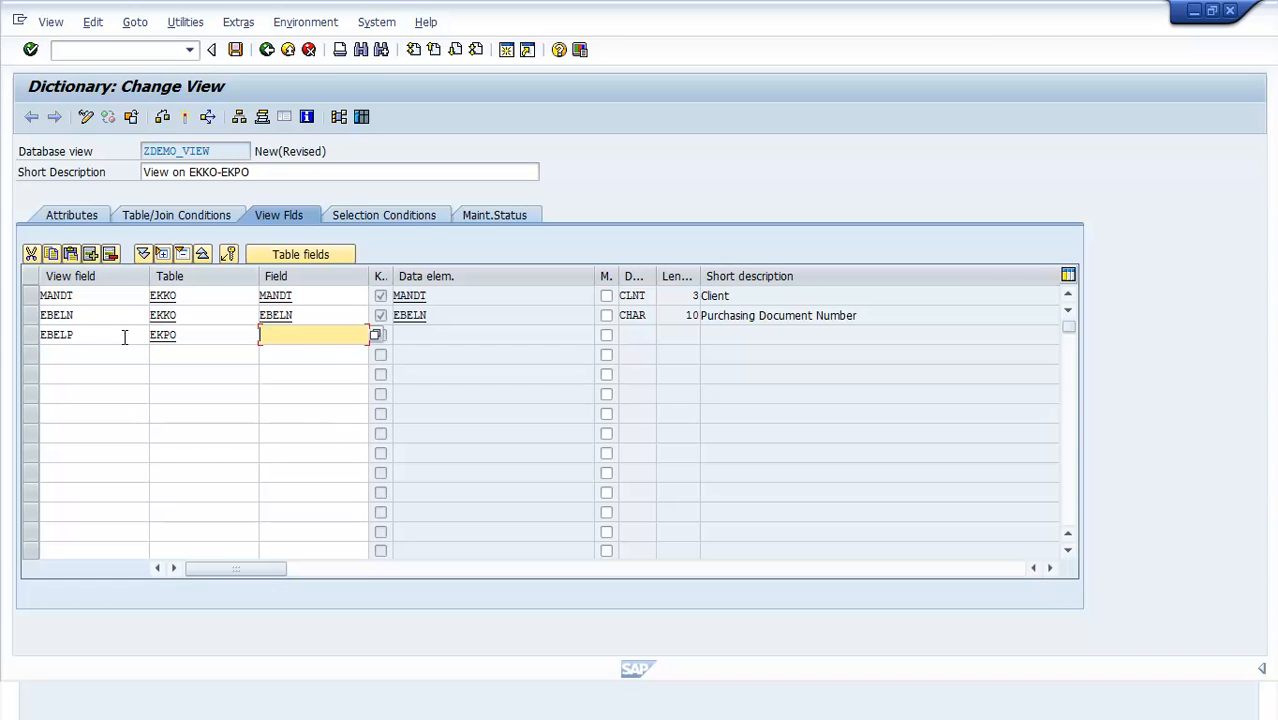
pyautogui.write('EBELP')
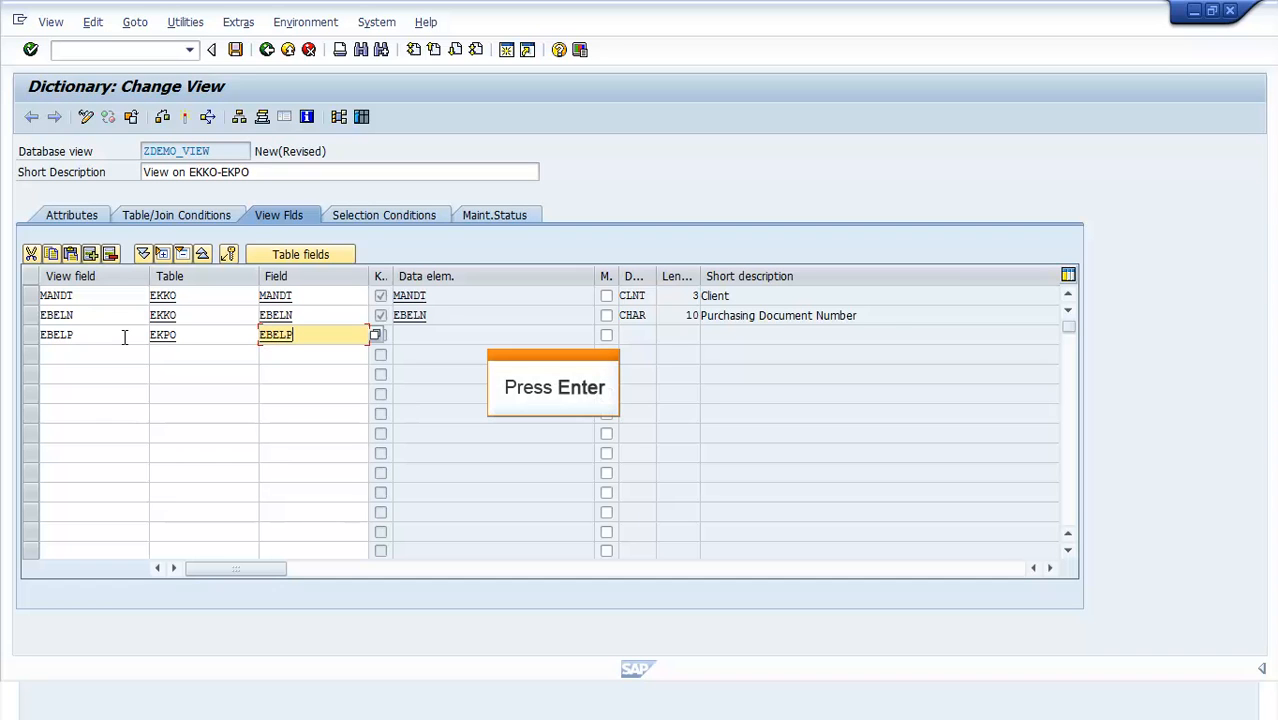
pyautogui.press('Return')
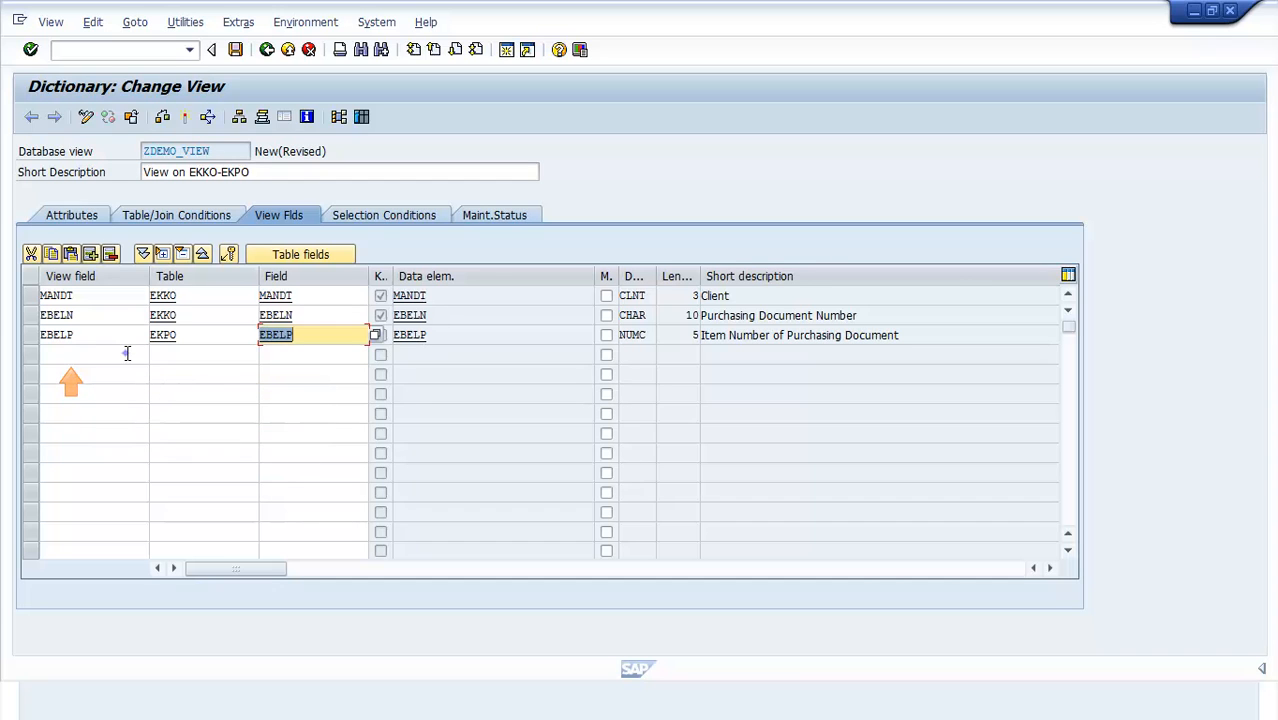
pyautogui.write('LIFNR')
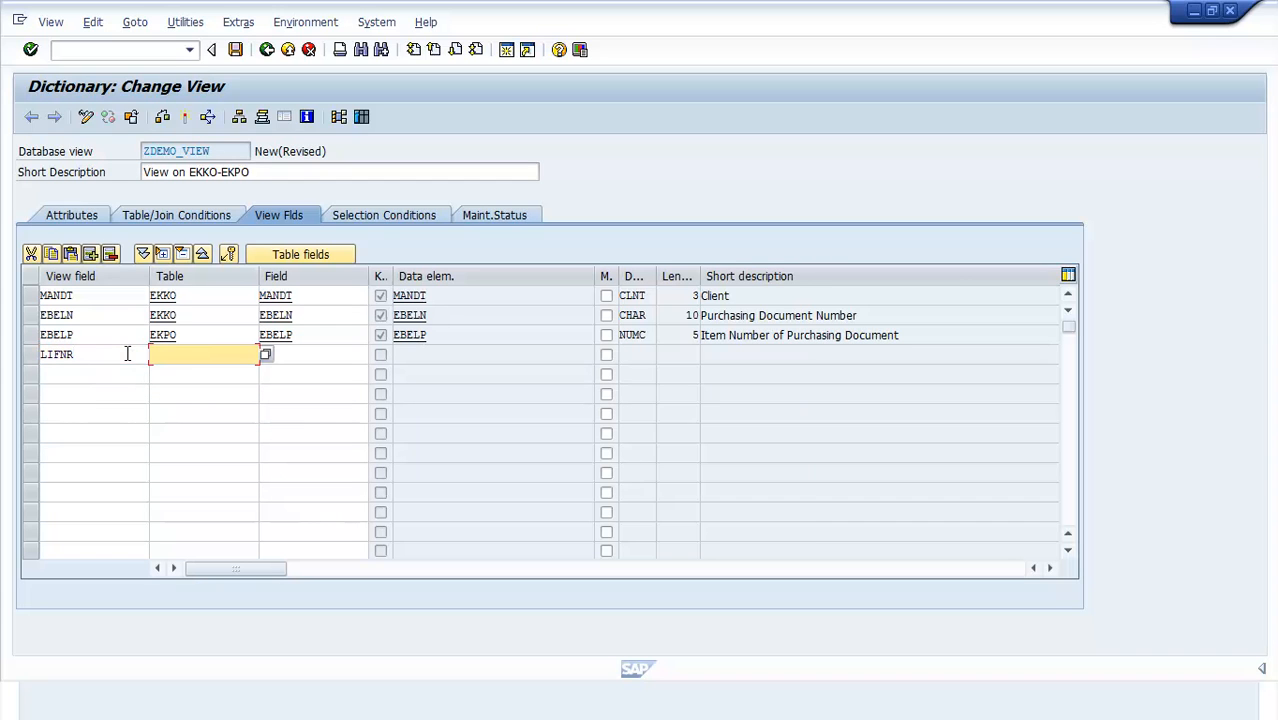
pyautogui.write('EKKO')
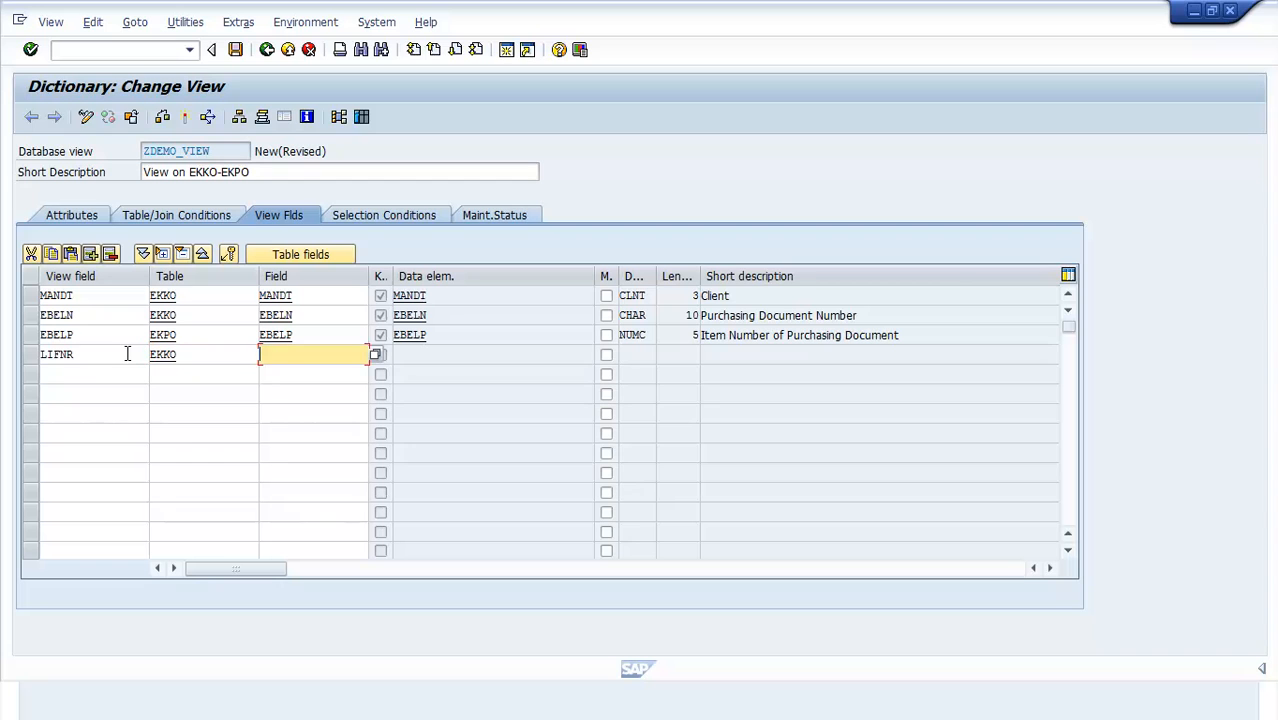
pyautogui.write('LIFNR')
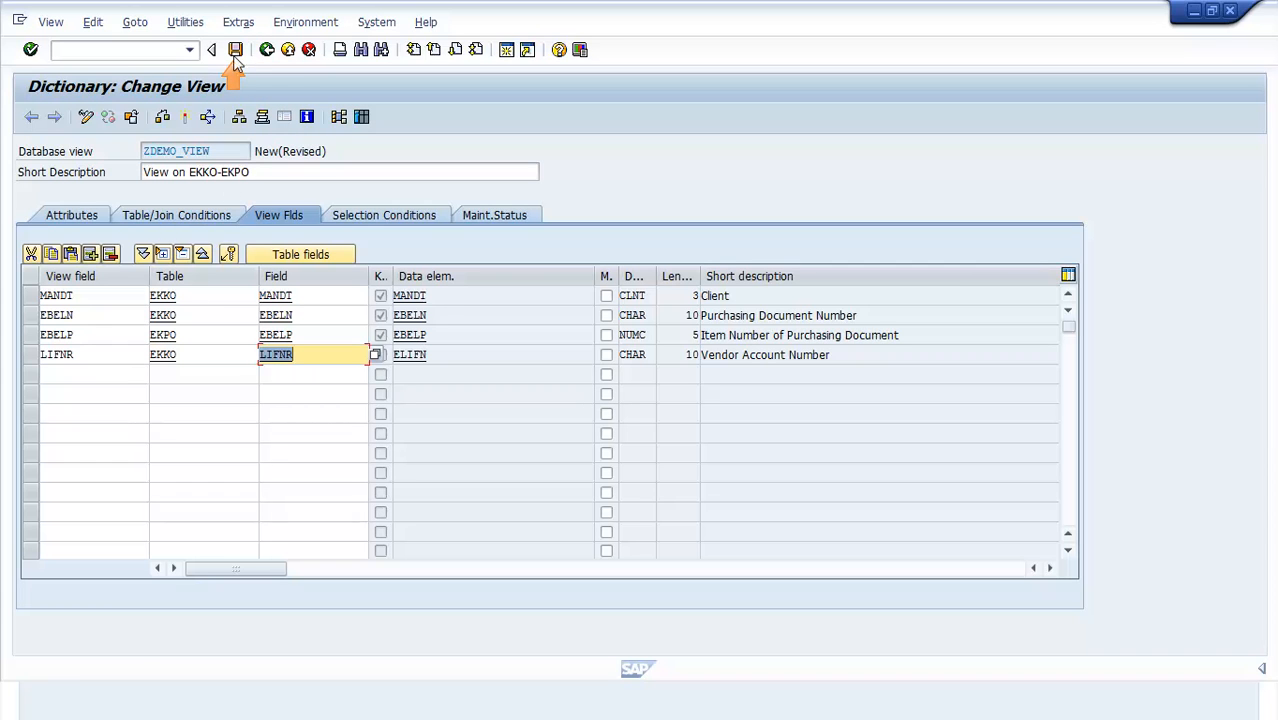
# Step: Save and activate ZDEMO_VIEW, review its join tab, and launch its Data Browser contents
pyautogui.click(235, 49)
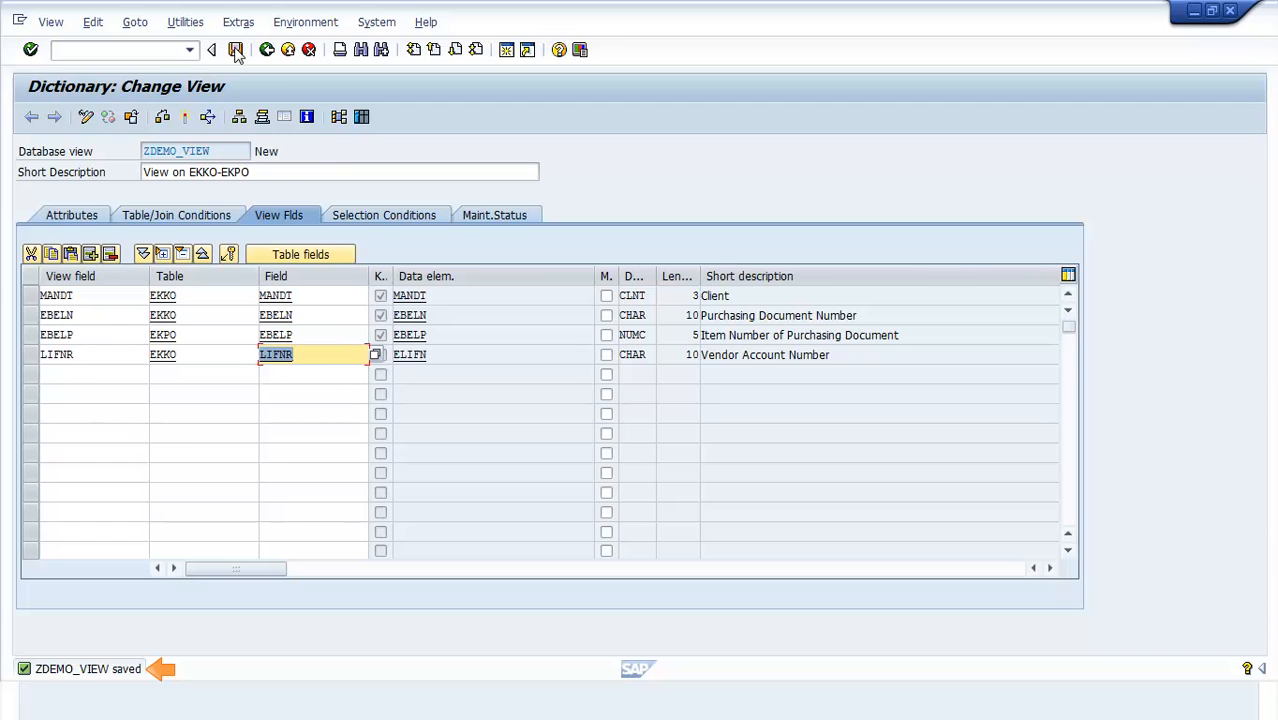
pyautogui.moveTo(184, 117)
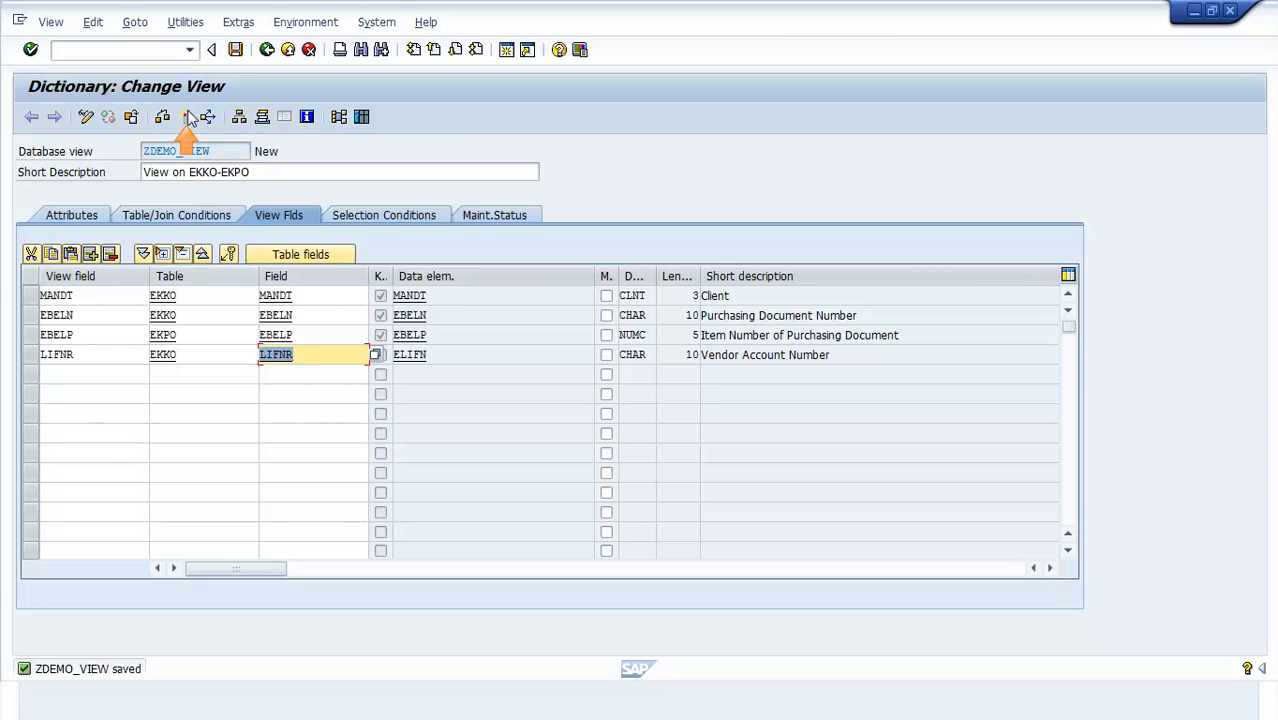
pyautogui.click(189, 117)
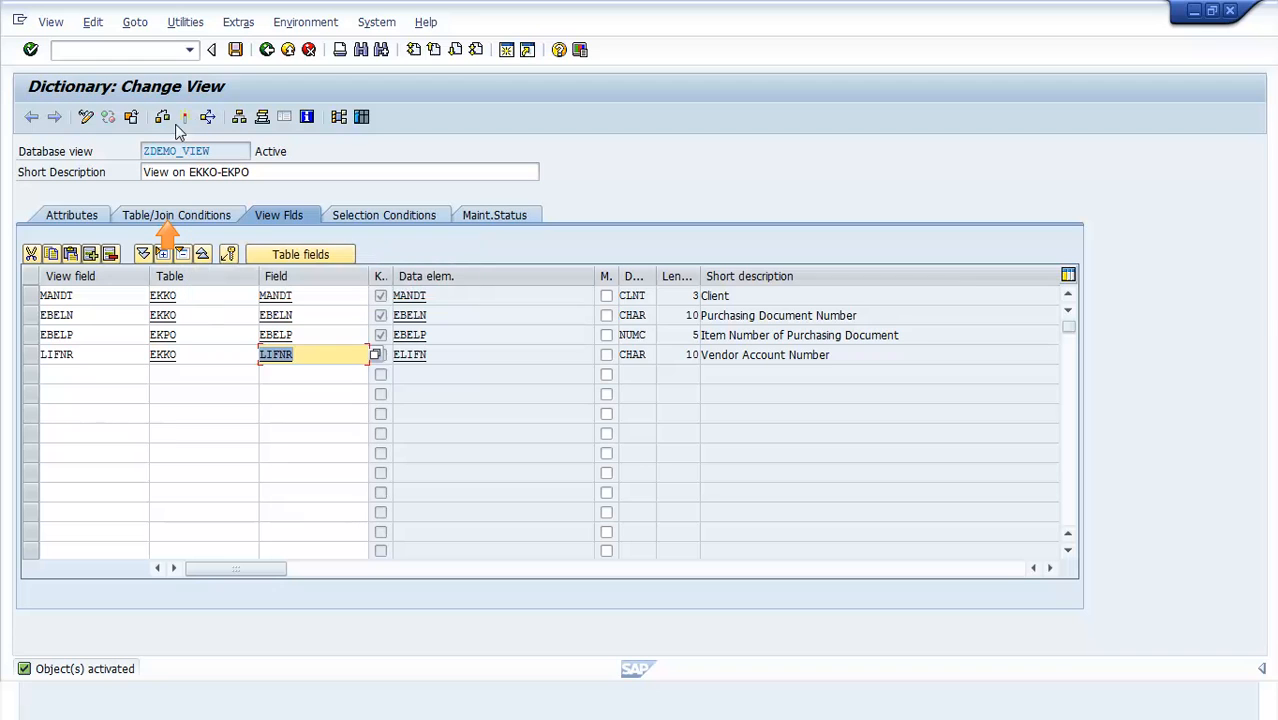
pyautogui.click(173, 215)
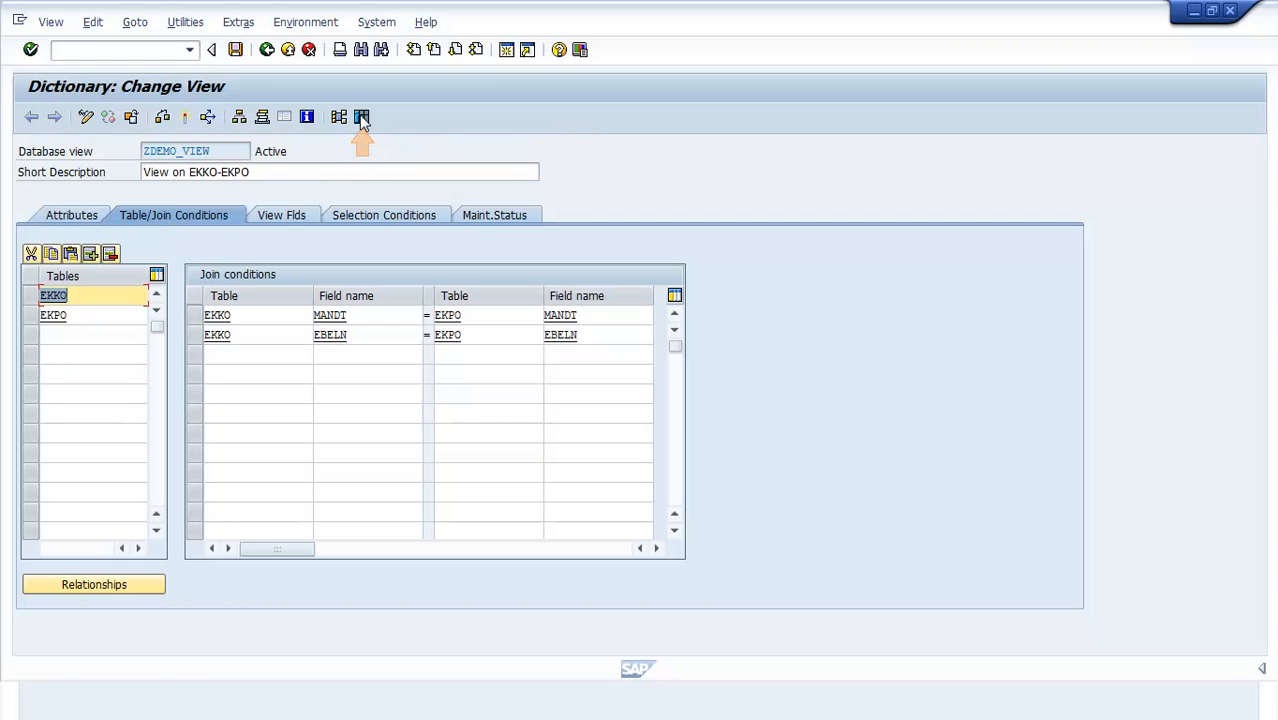
pyautogui.click(361, 117)
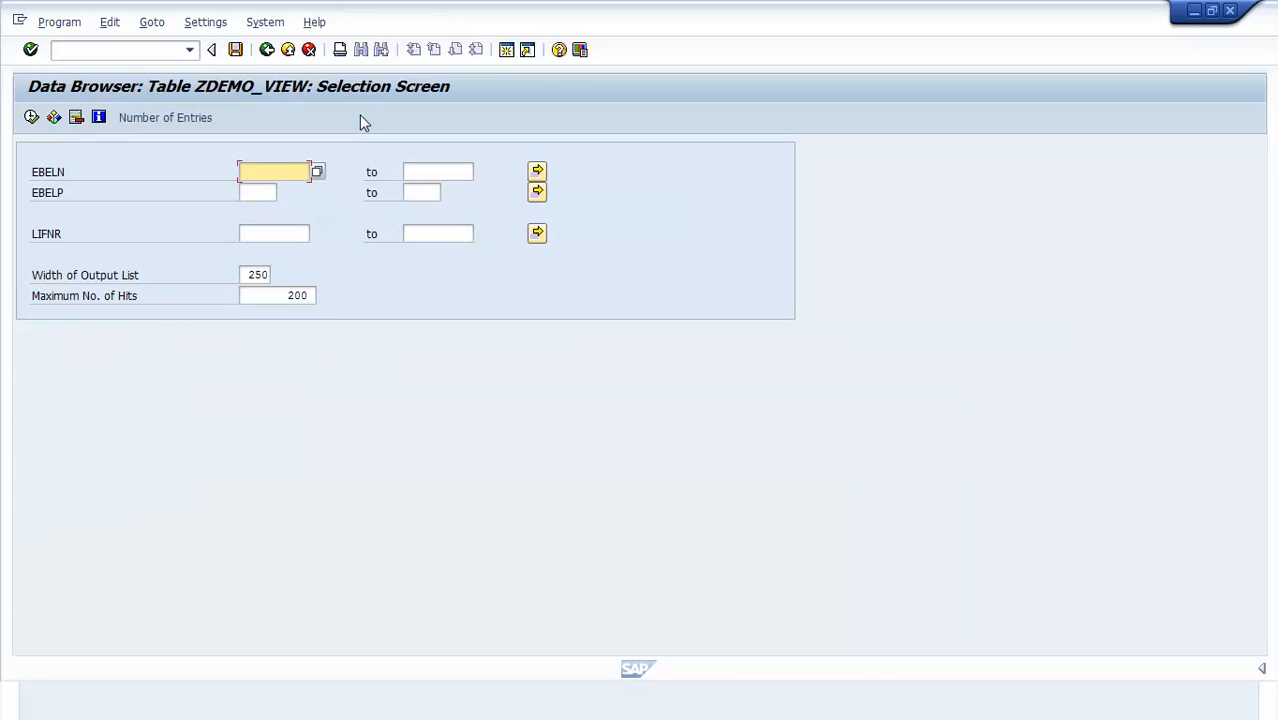